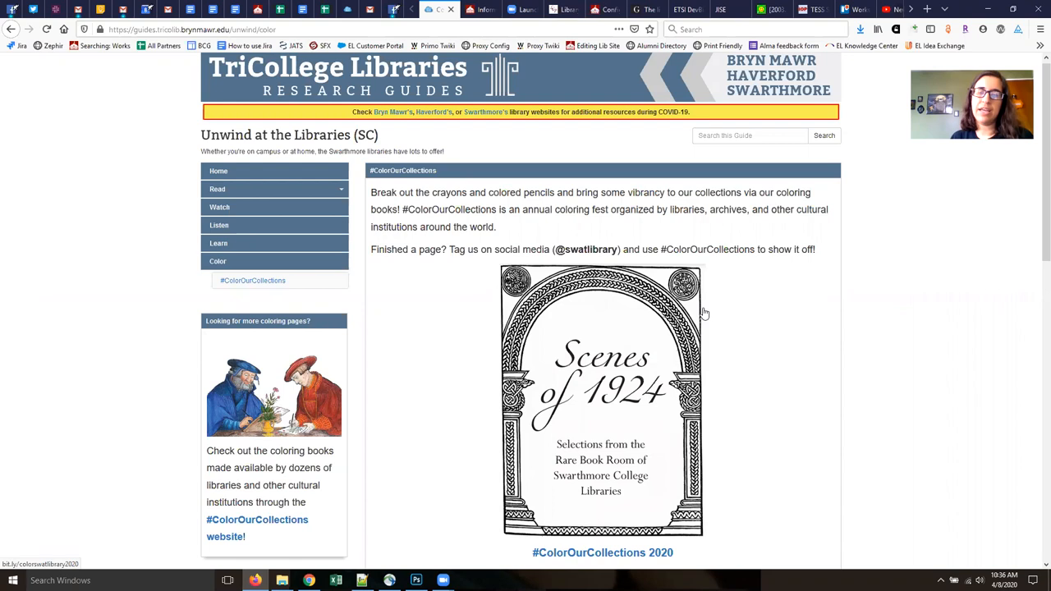
- Duplicate the campus photo's Background layer and confirm the new copy
scroll("down", 3)
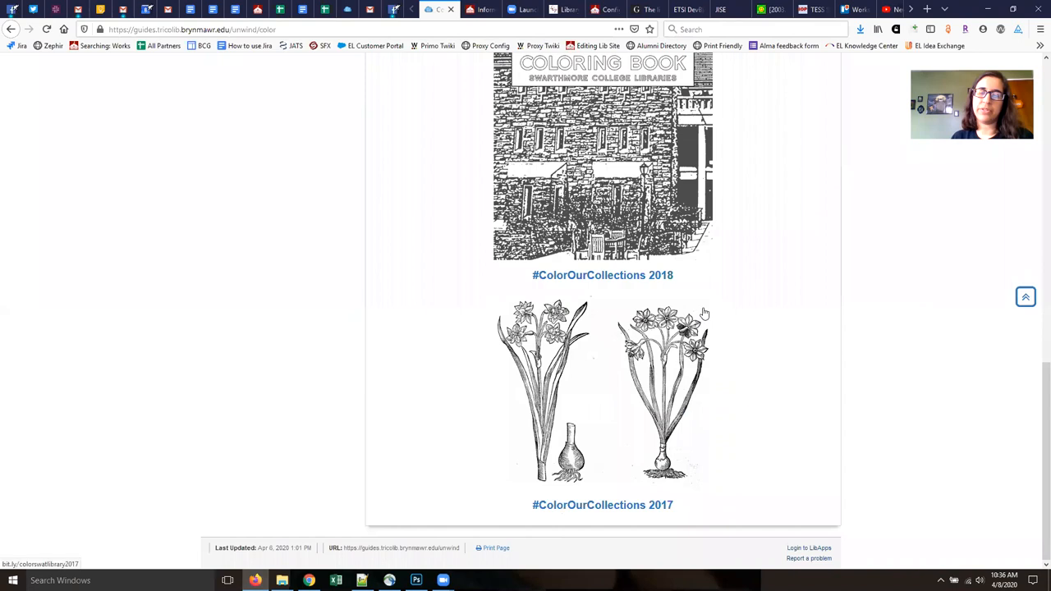
scroll("up", 3)
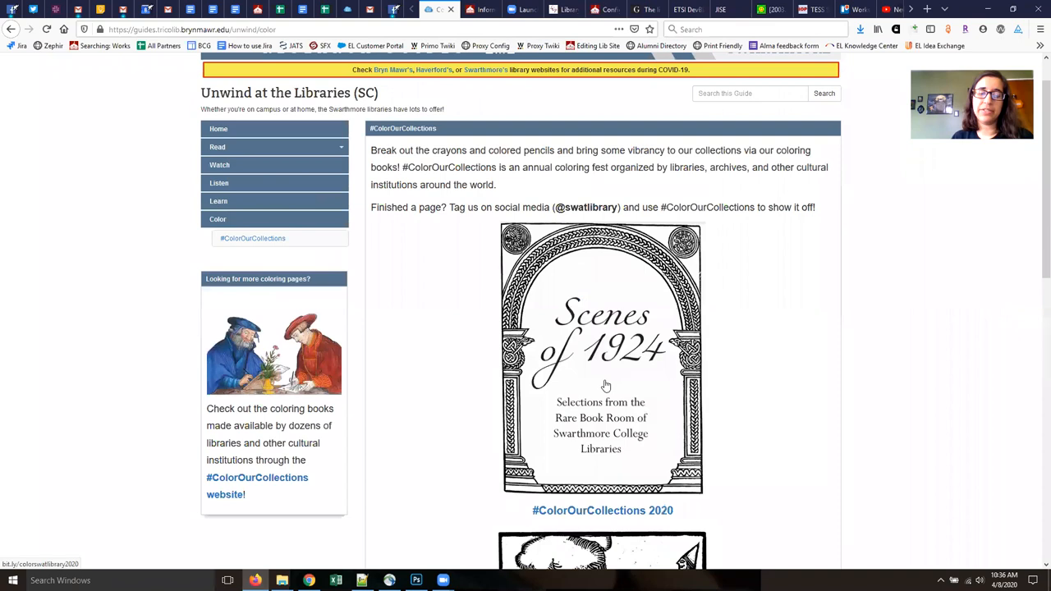
left_click(416, 581)
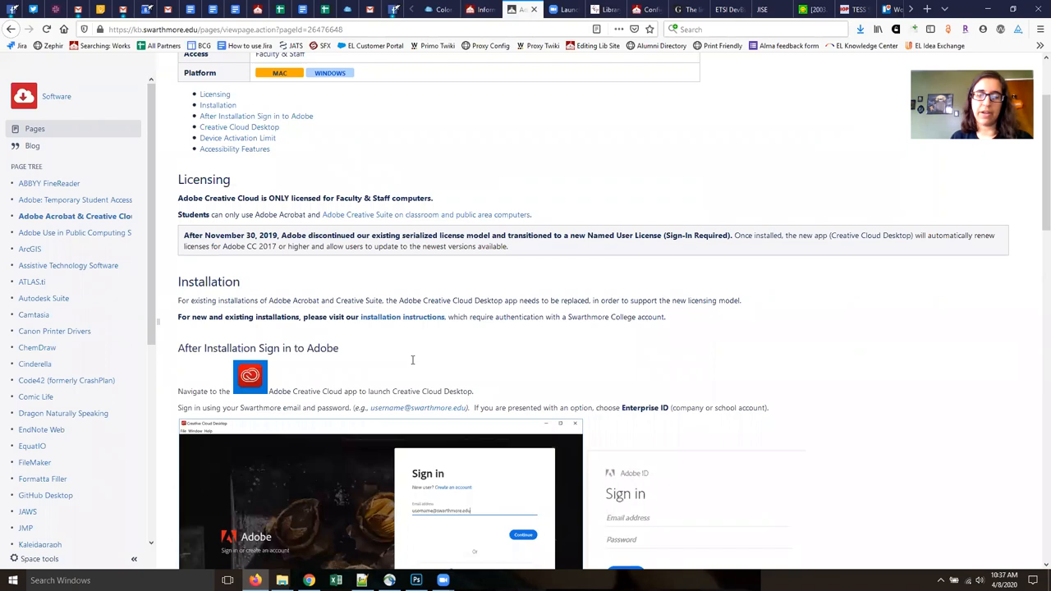
left_click(417, 581)
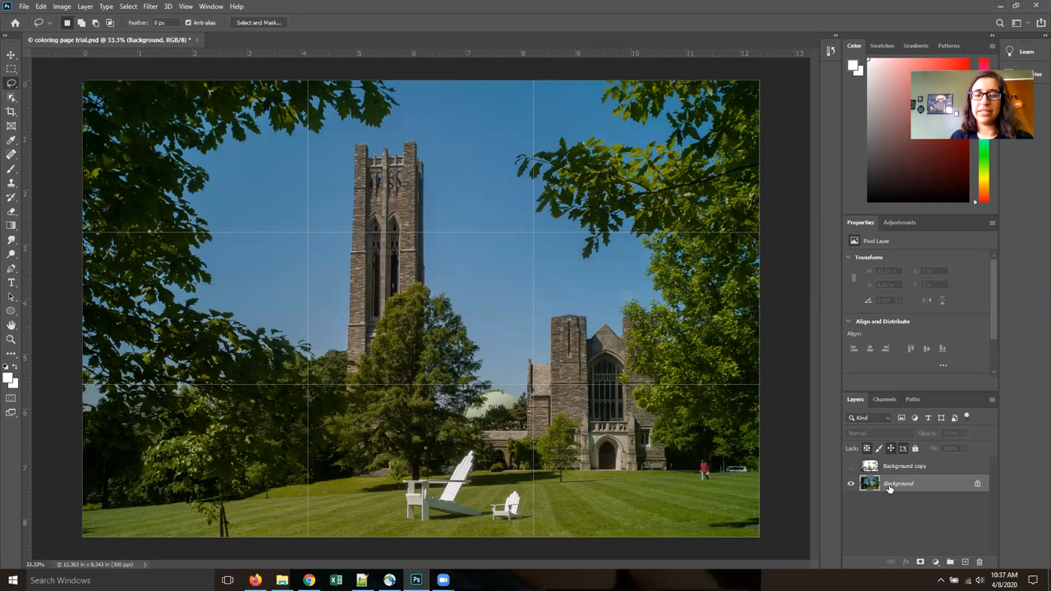
right_click(899, 483)
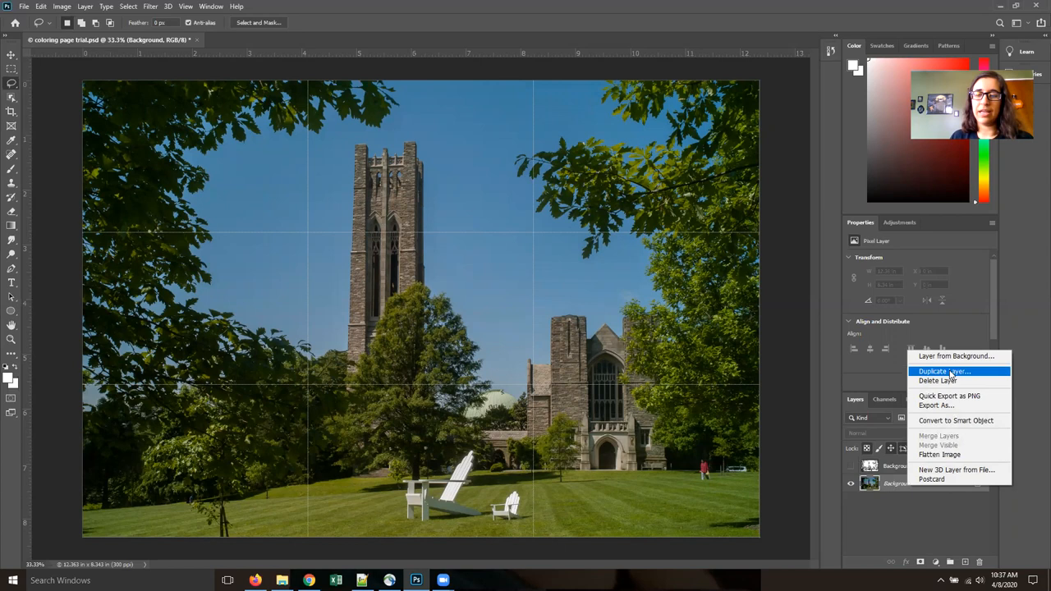
left_click(943, 371)
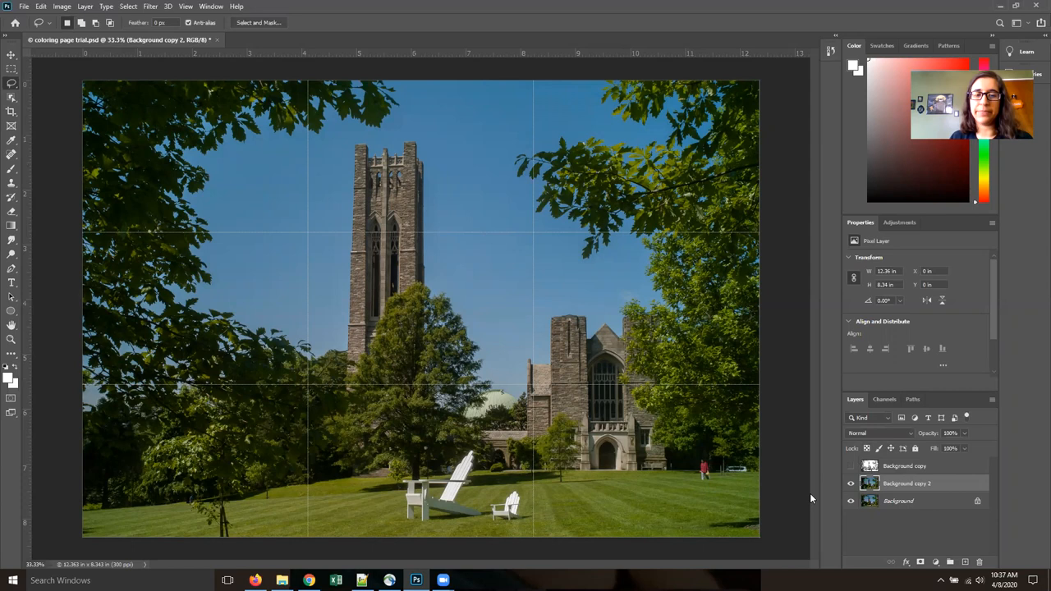
left_click(850, 501)
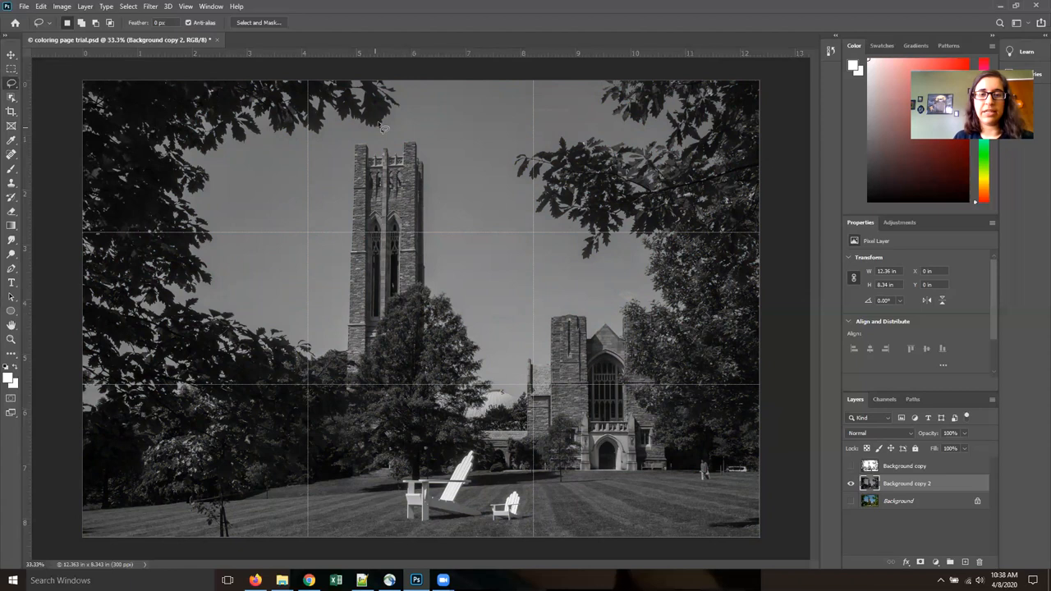
- Start the black-and-white conversion of Background copy 2 from the Image menu
left_click(61, 6)
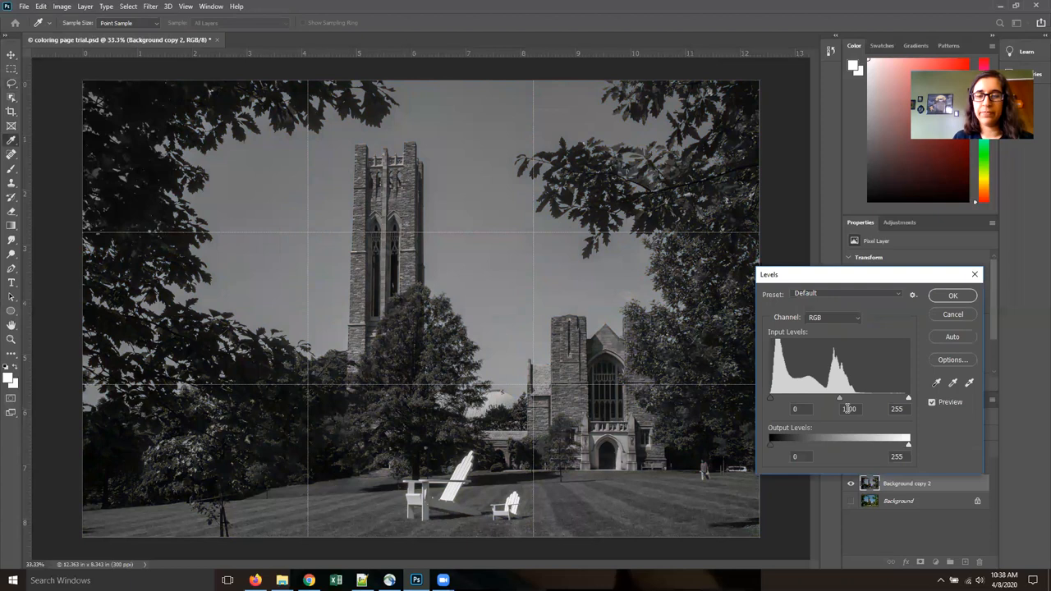
left_click_drag(908, 398, 871, 397)
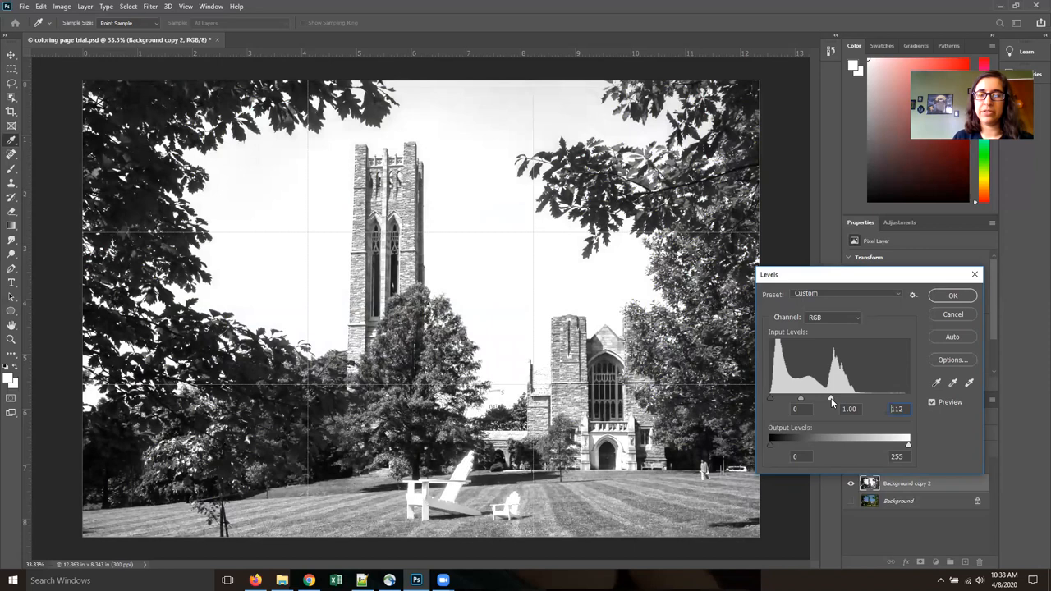
left_click_drag(770, 397, 807, 398)
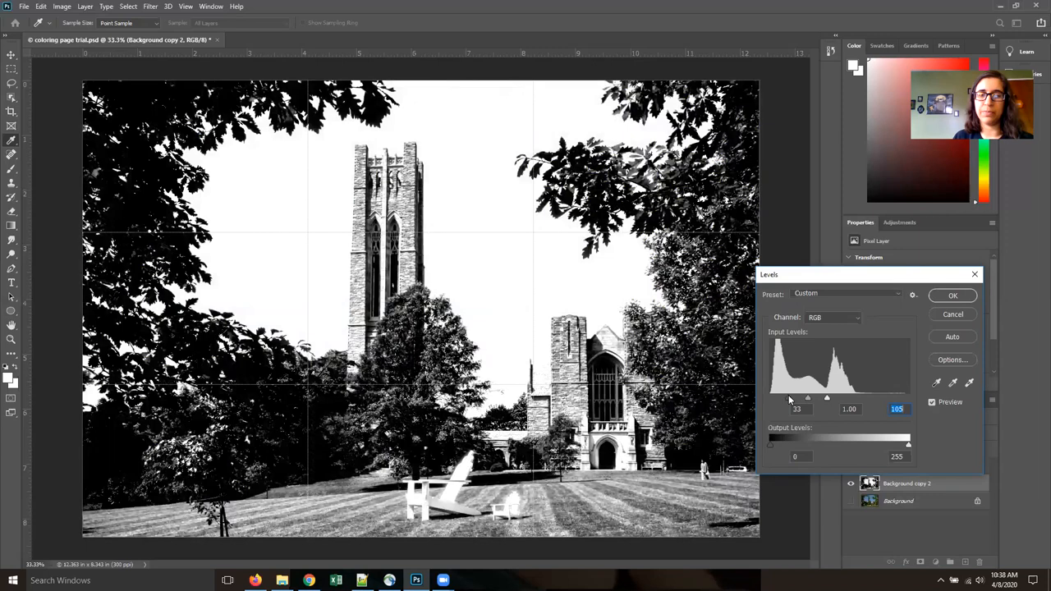
left_click_drag(808, 397, 827, 397)
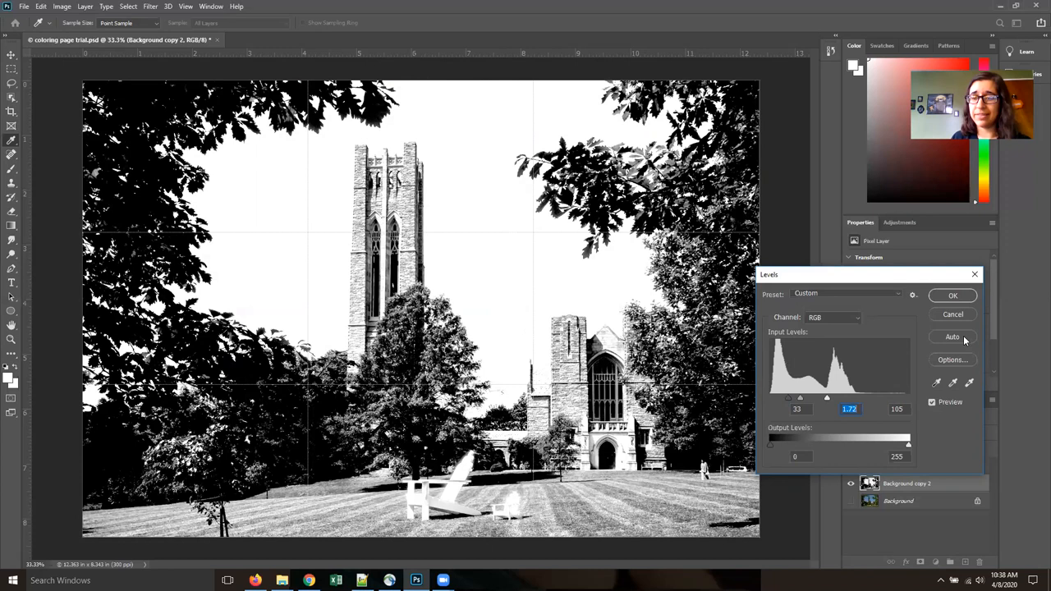
left_click(952, 296)
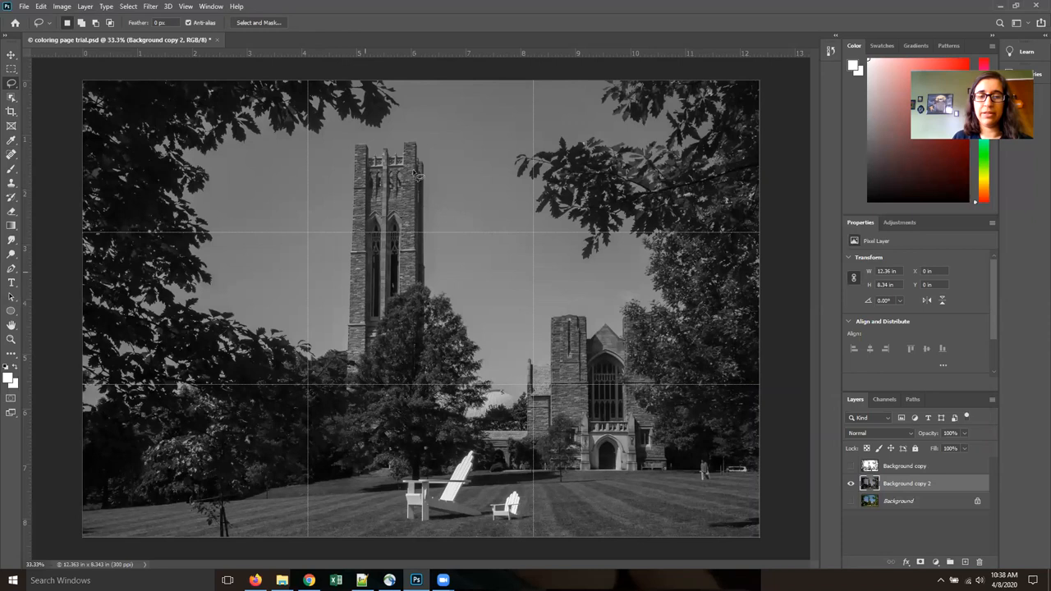
mouse_move(415, 249)
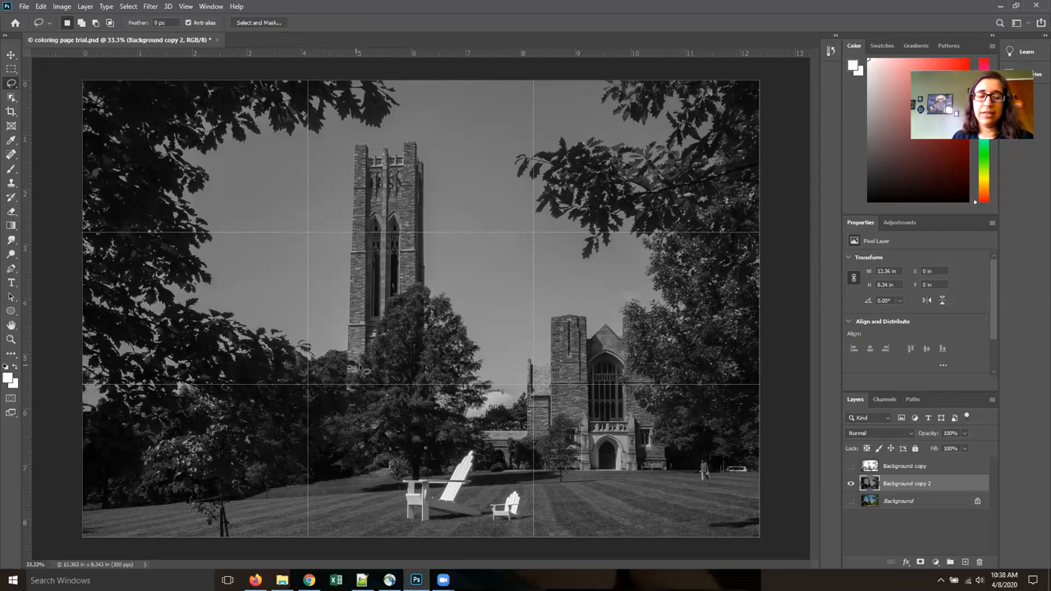
mouse_move(11, 85)
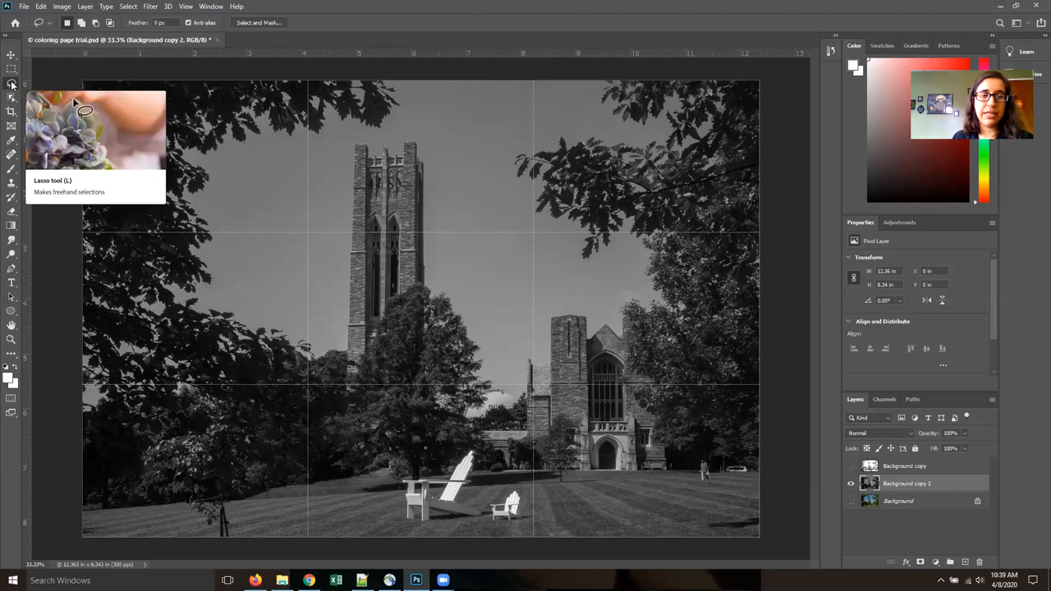
mouse_move(375, 141)
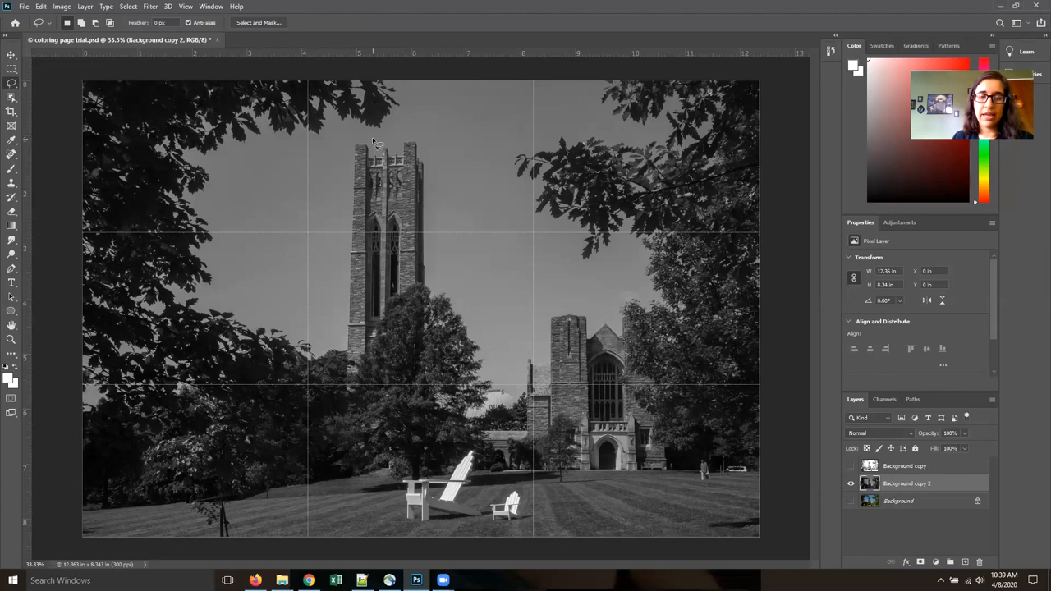
mouse_move(355, 153)
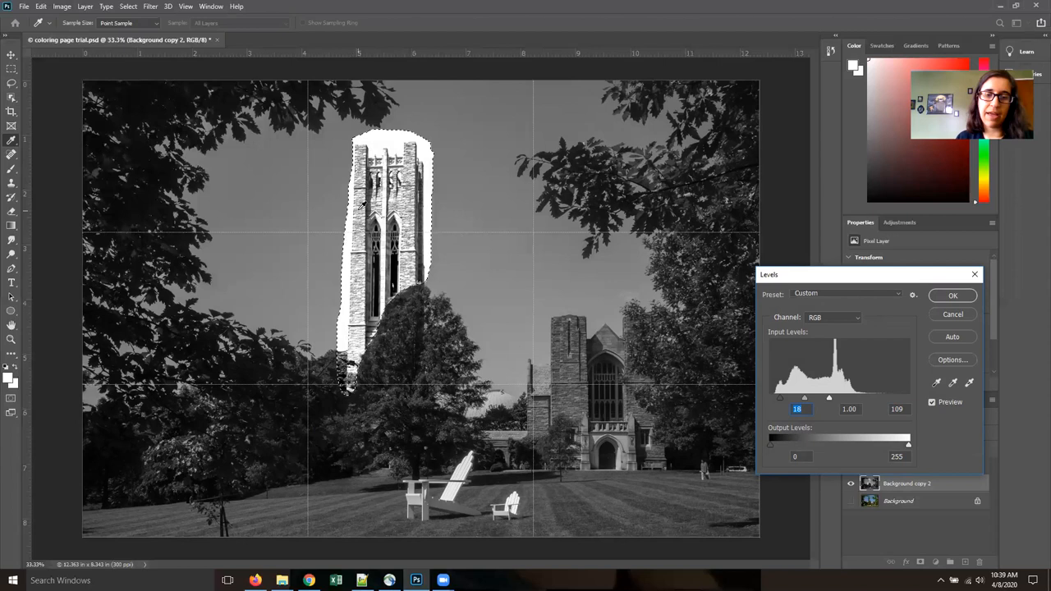
- Deepen the bell tower's shadows with the Levels black slider and apply the change
left_click_drag(815, 397, 805, 396)
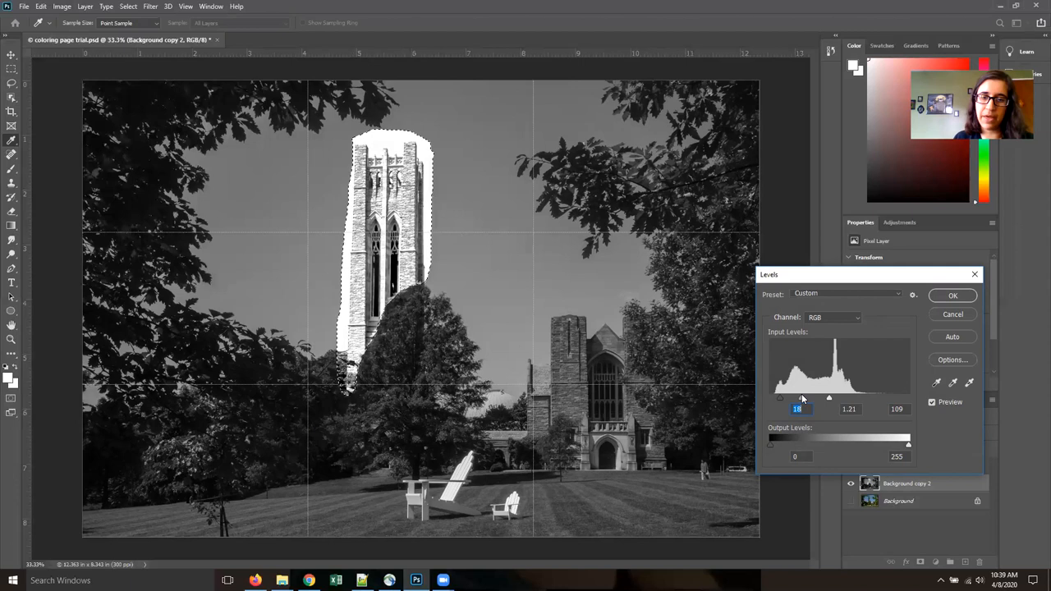
left_click(953, 296)
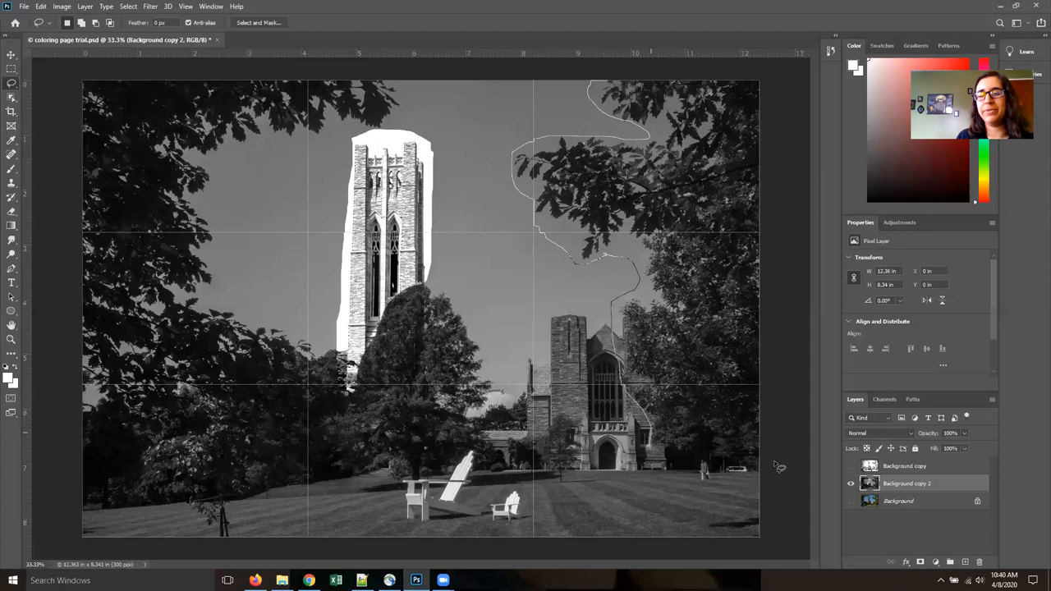
- Close the freehand selection around the right-hand trees and sky
left_click(62, 7)
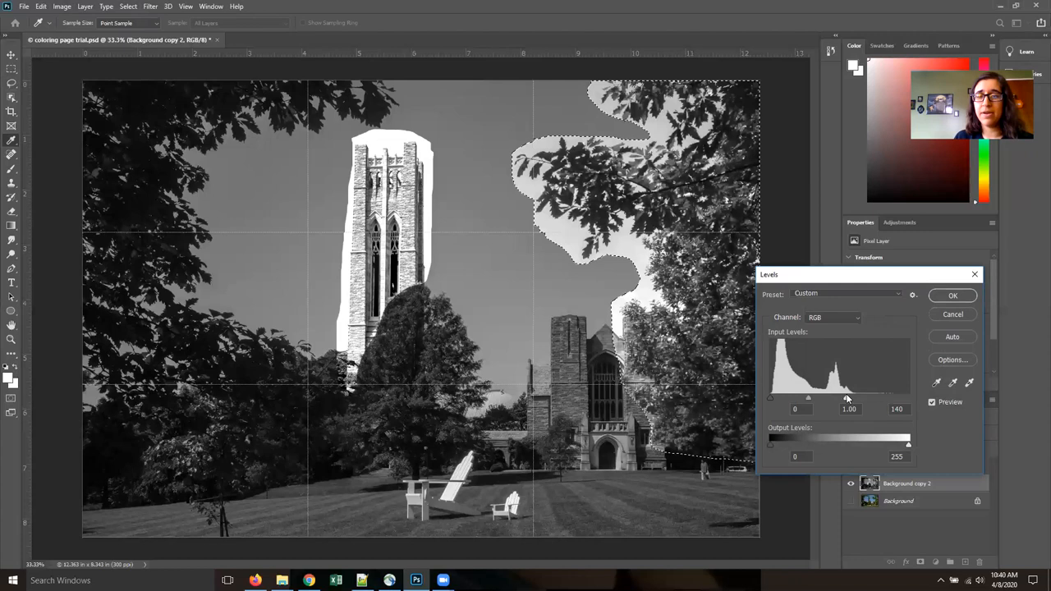
- Brighten the tree area's highlights and midtones with Levels and commit the adjustment
left_click_drag(770, 398, 782, 398)
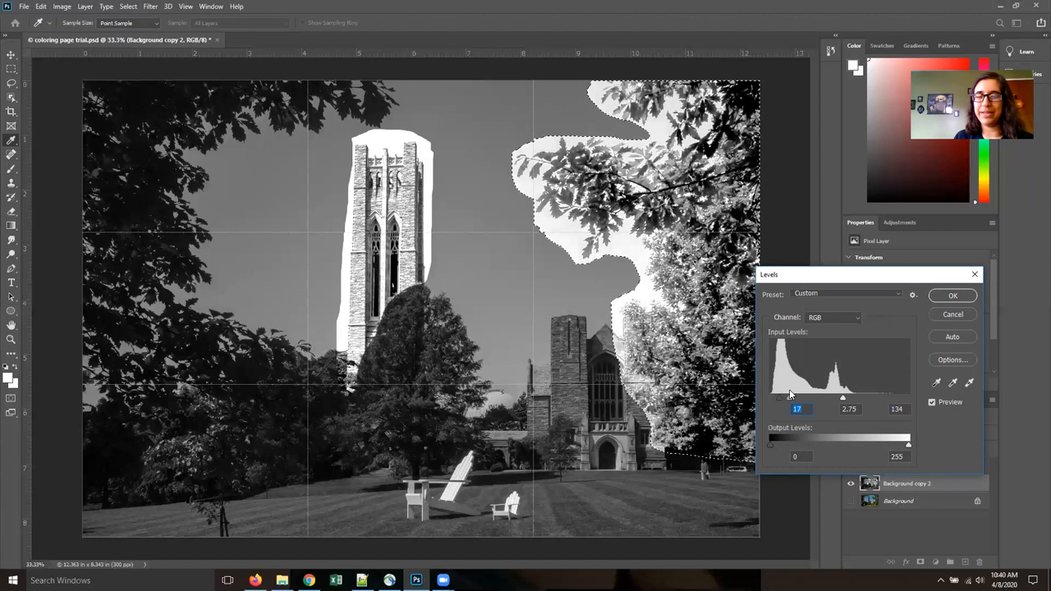
left_click_drag(842, 398, 831, 398)
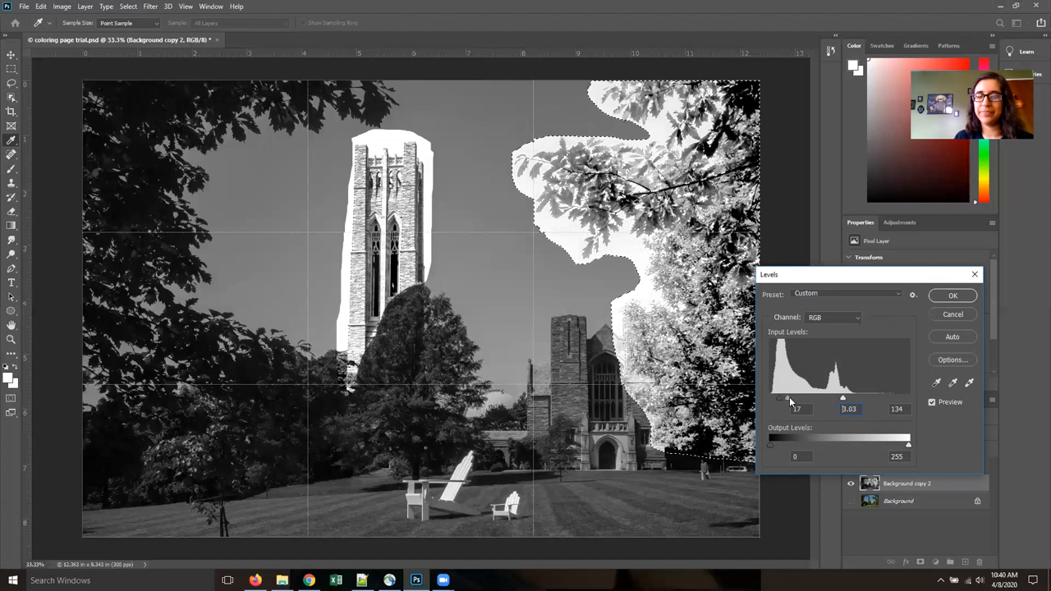
left_click(952, 296)
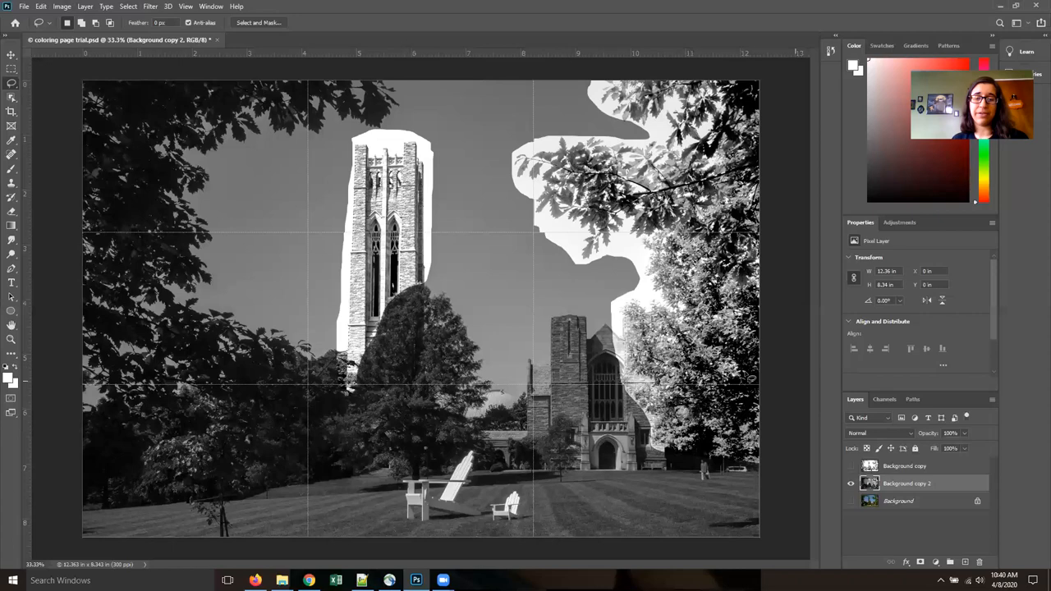